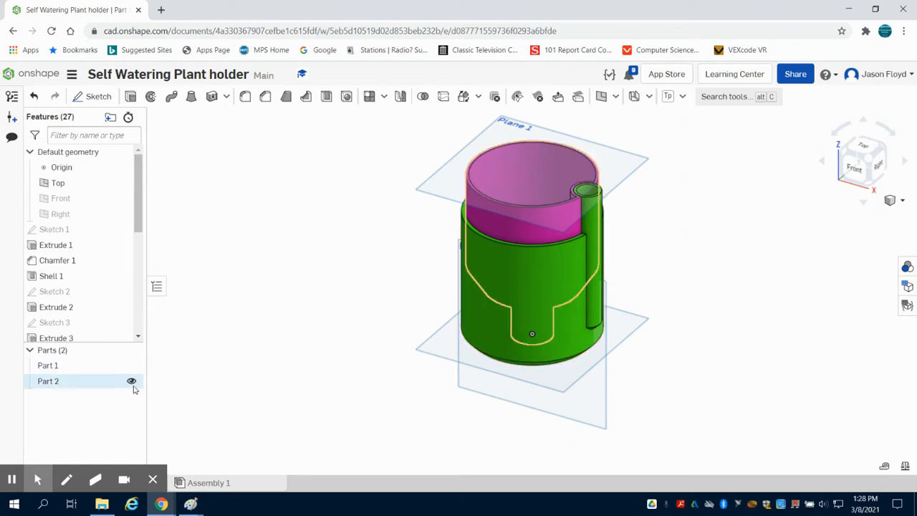
Hide Part 2 from the Parts list so only the green base part remains visible
left_click(131, 381)
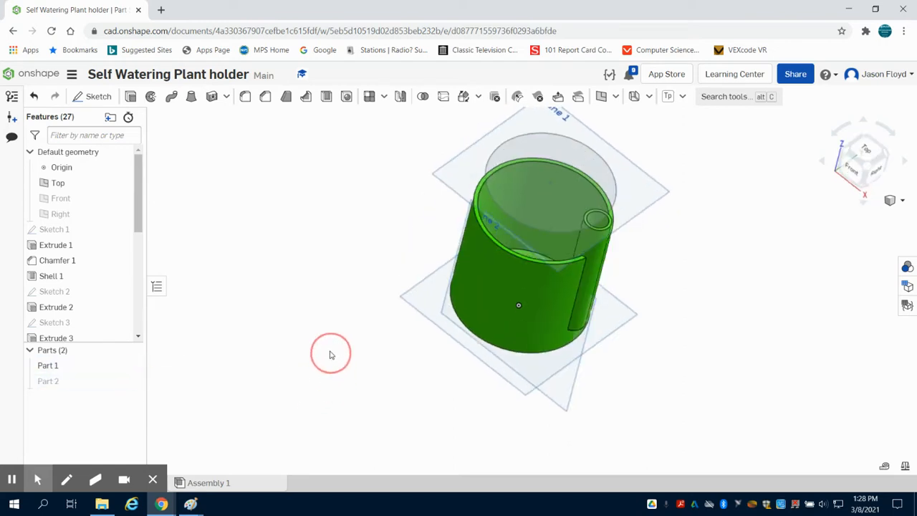
left_click(132, 365)
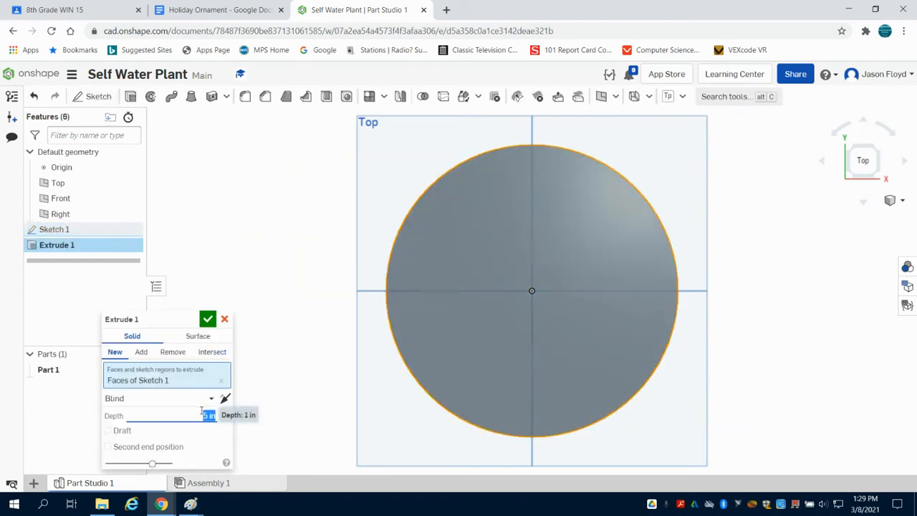
Extrude Sketch 1's circle as a new blind solid cylinder and accept it
left_click(208, 318)
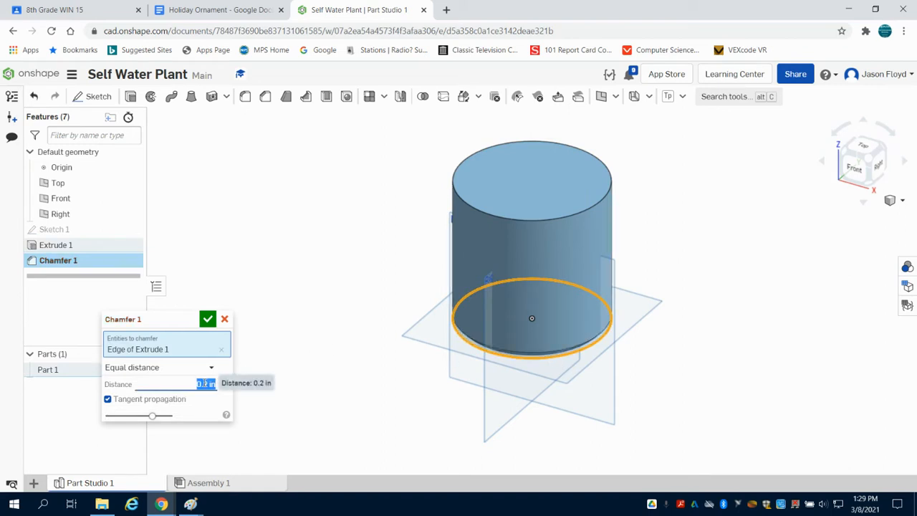
Chamfer the cylinder's bottom edge 0.3 in, then shell it open-topped with thickness 1
type("0.3")
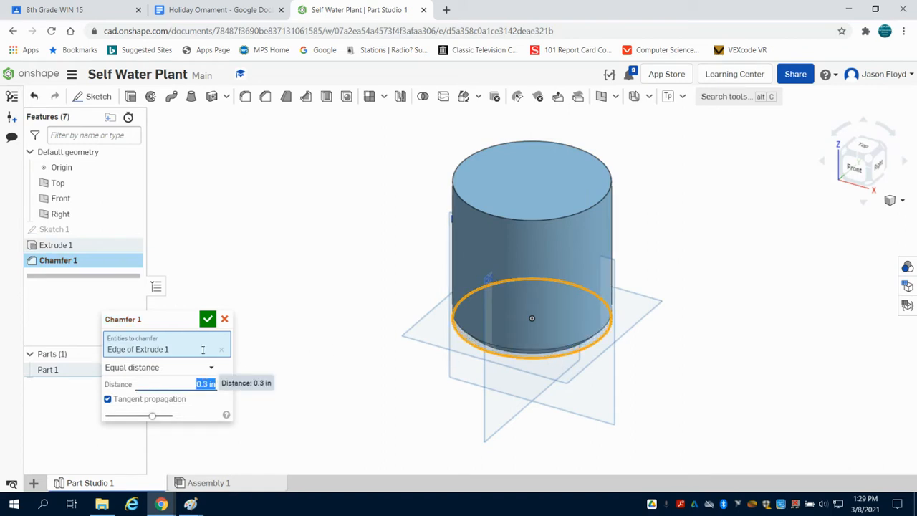
left_click(206, 318)
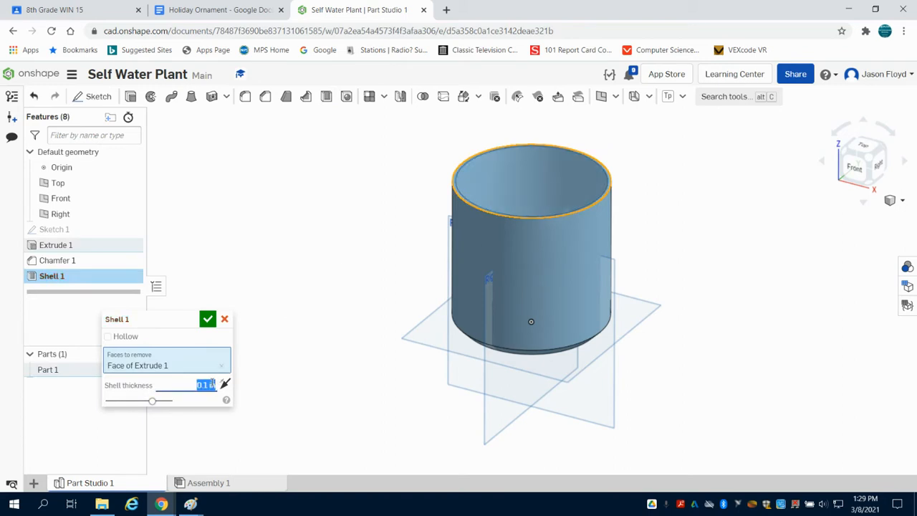
type("1")
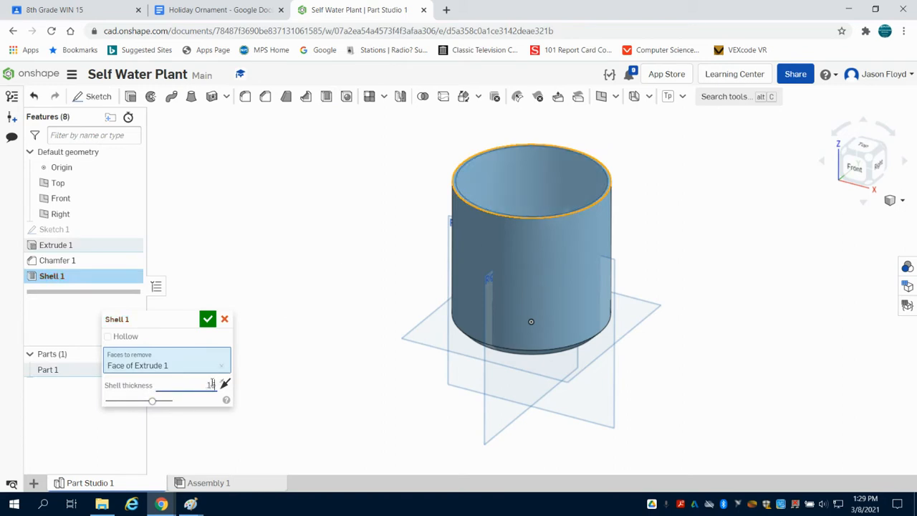
left_click(208, 318)
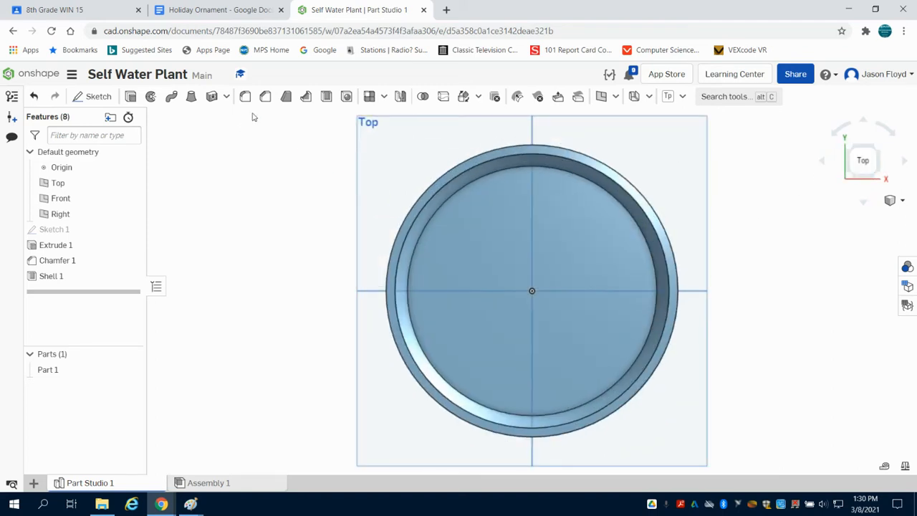
Sketch a Ø1 circle on the pot's face at the rim, 0.25 from the edge, and finish it
left_click(97, 96)
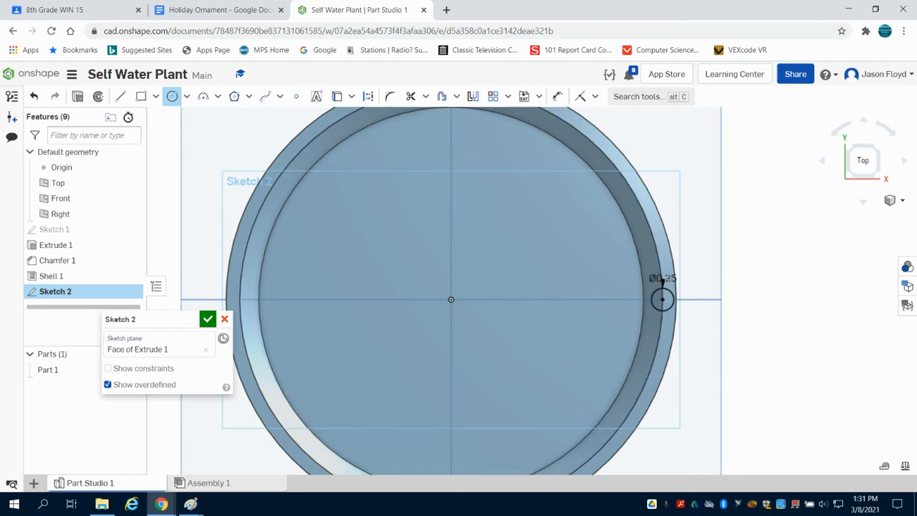
scroll("down", 3)
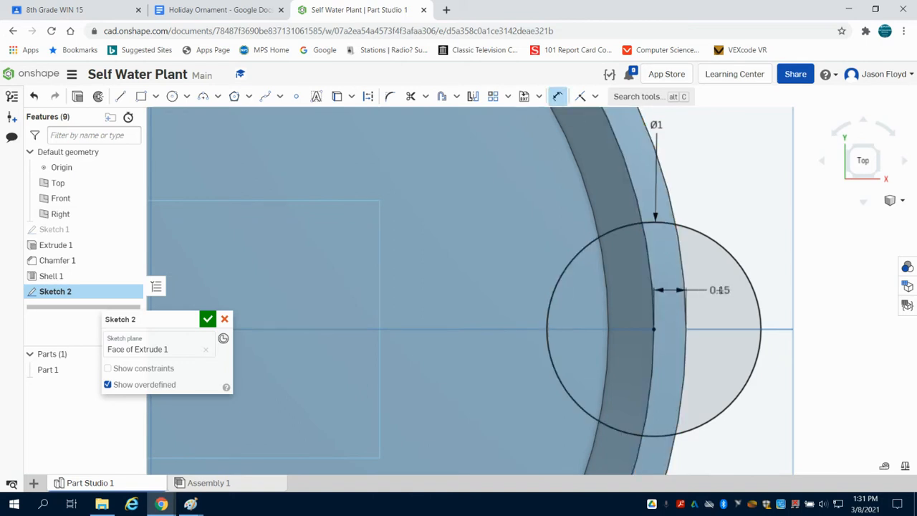
double_click(719, 290)
type("0.25")
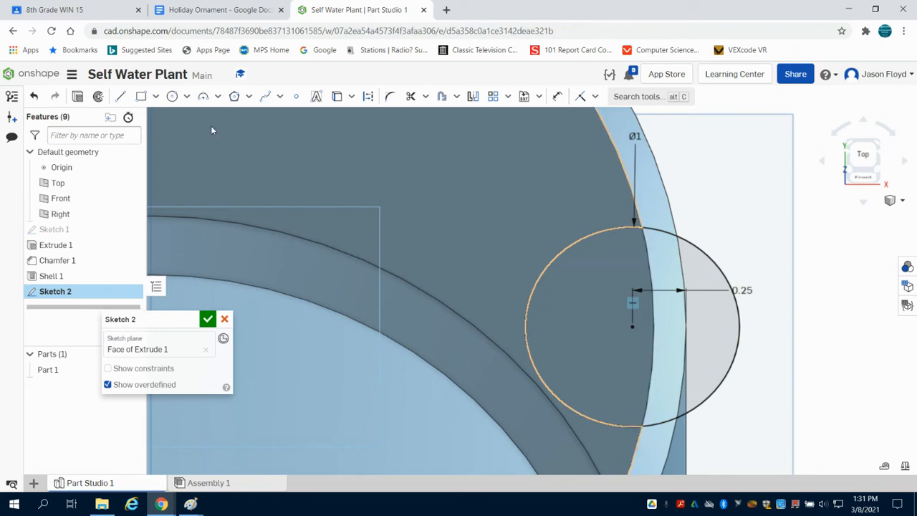
left_click(206, 318)
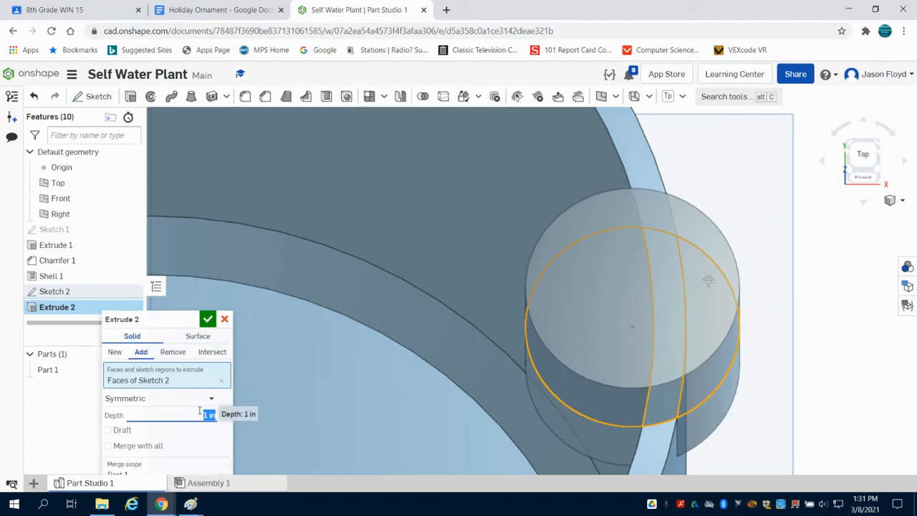
Extrude Sketch 2 symmetrically 8 deep as added material, forming the tall side tube
type("8")
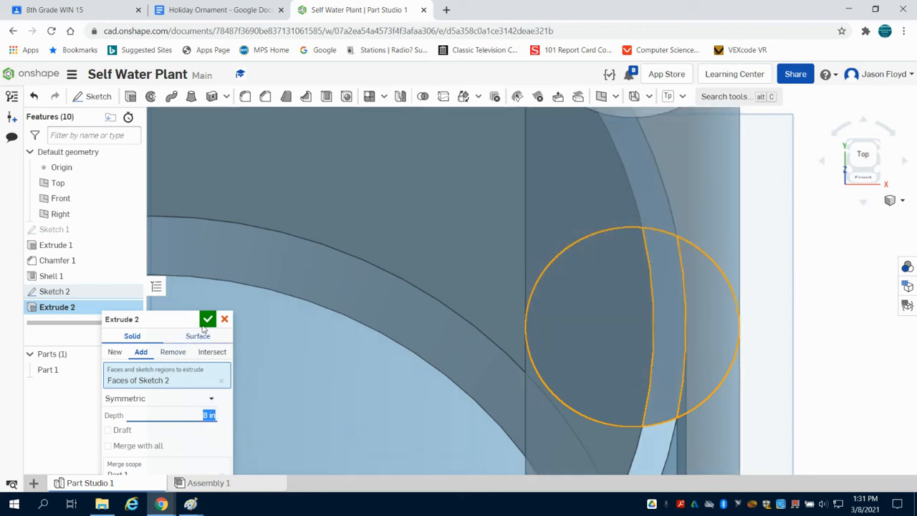
left_click(207, 318)
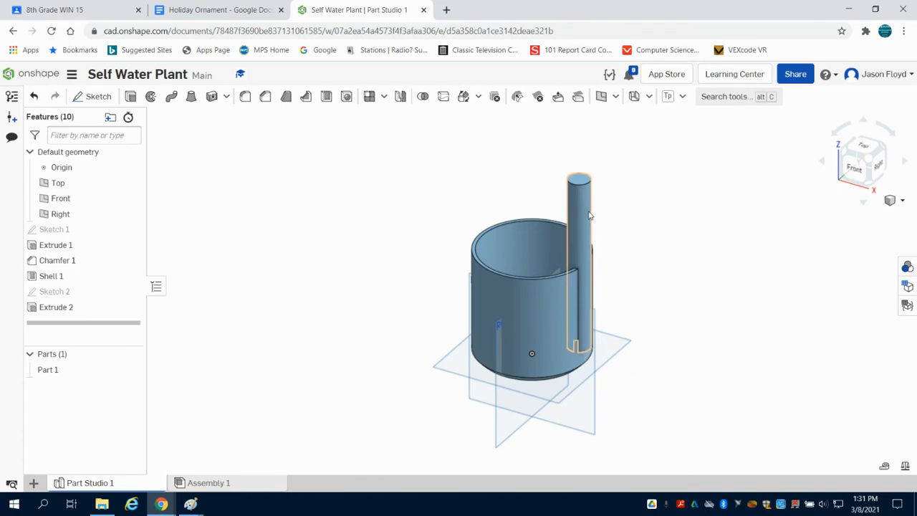
mouse_move(97, 96)
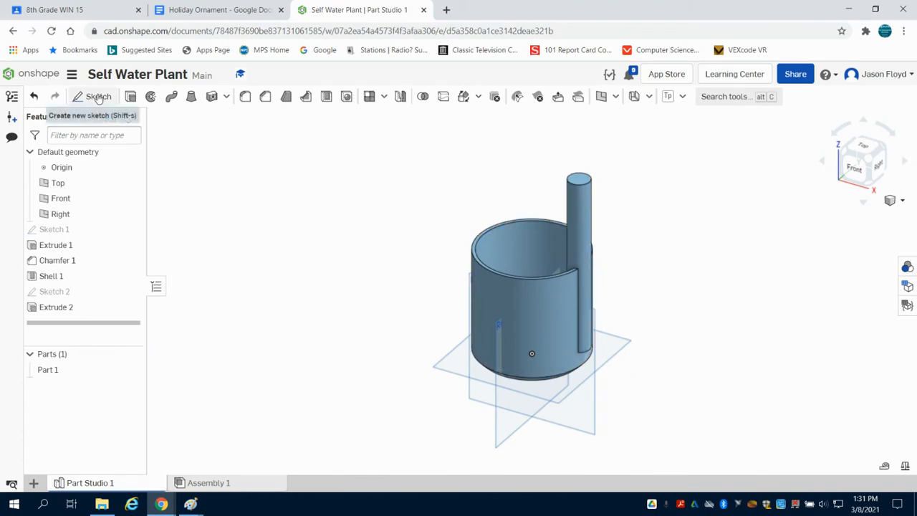
Sketch a rectangle over the tube top on the Front plane, its height dimensioned 6.5
left_click(92, 96)
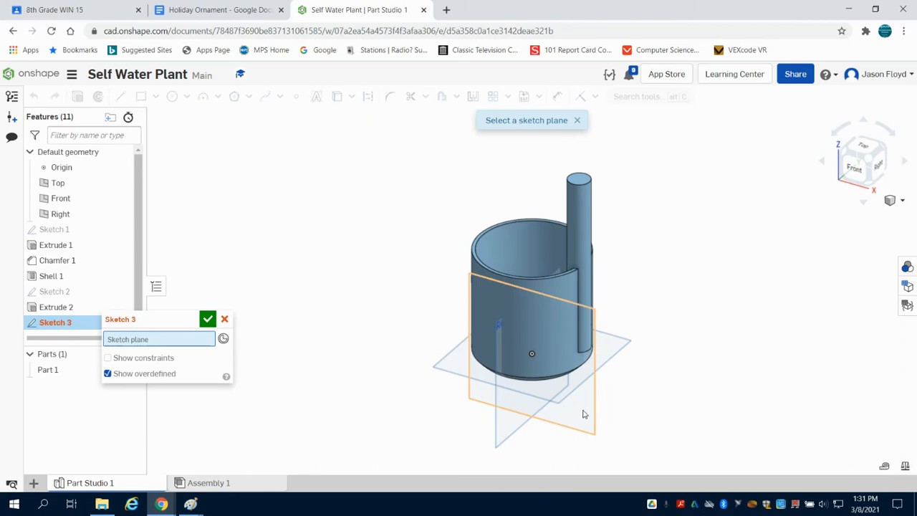
mouse_move(580, 410)
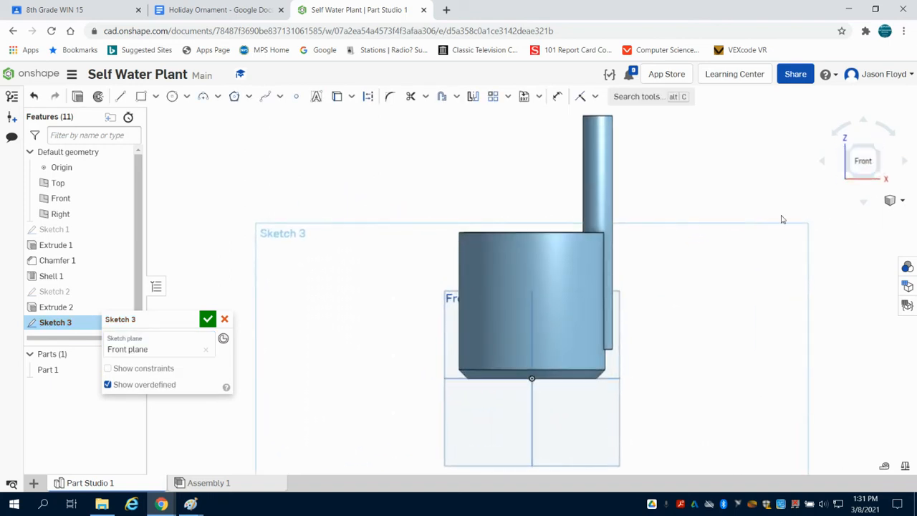
mouse_move(352, 67)
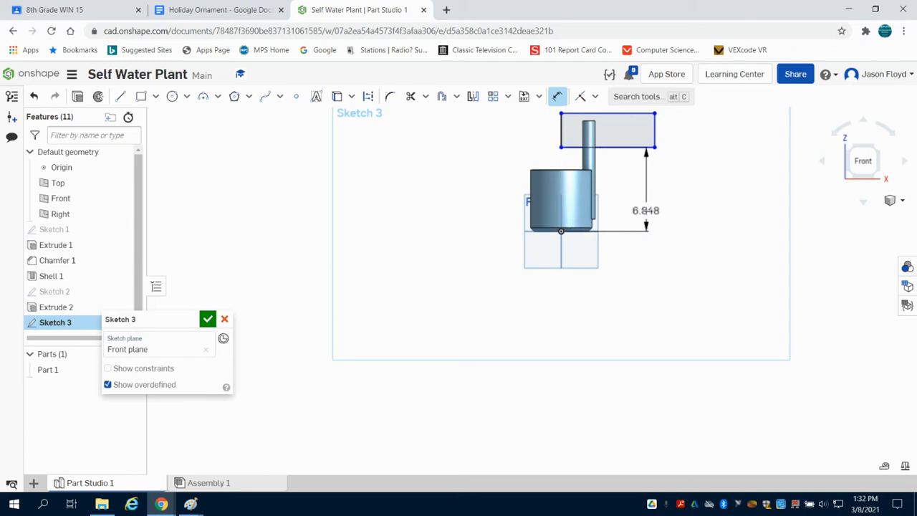
double_click(645, 209)
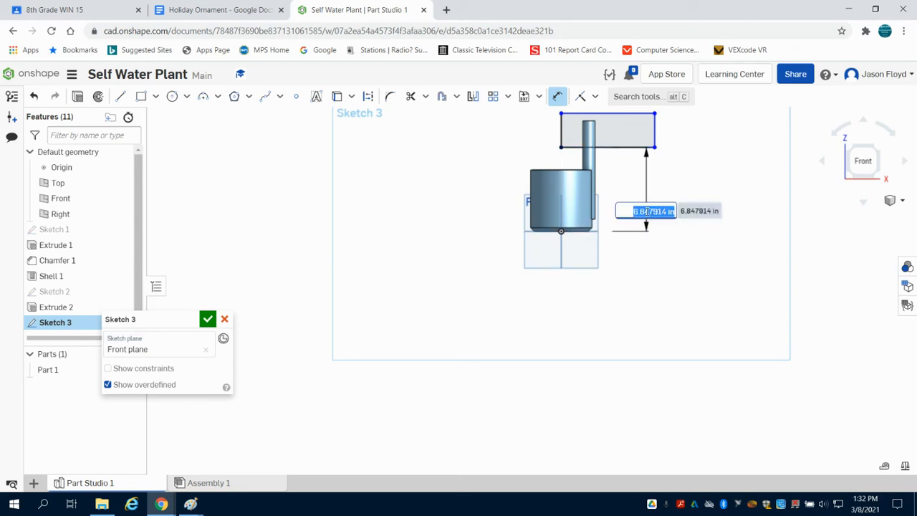
type("6.5")
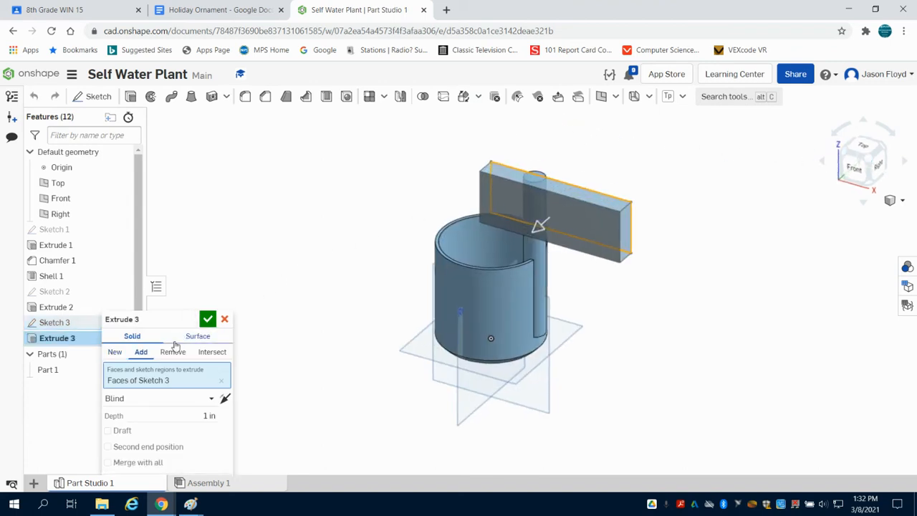
Turn the rectangle extrusion into a symmetric 2 in remove cut trimming the tube's top
left_click(157, 398)
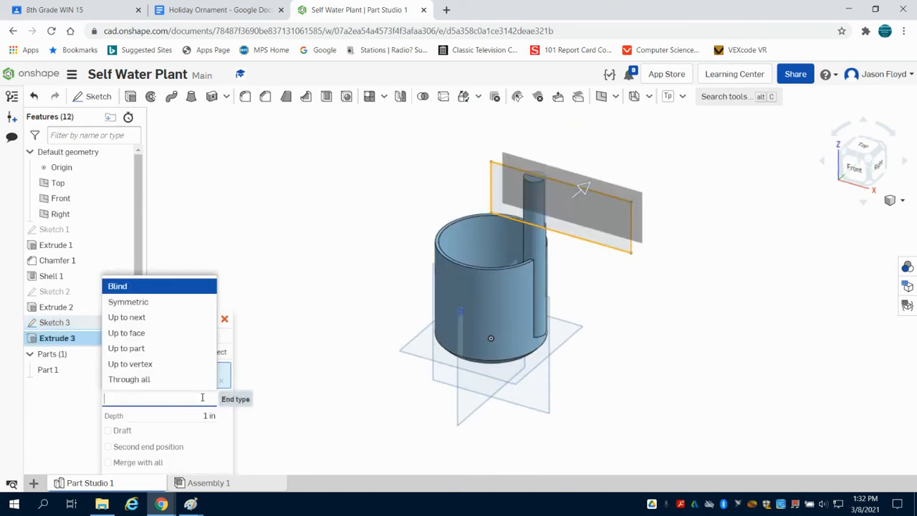
left_click(127, 300)
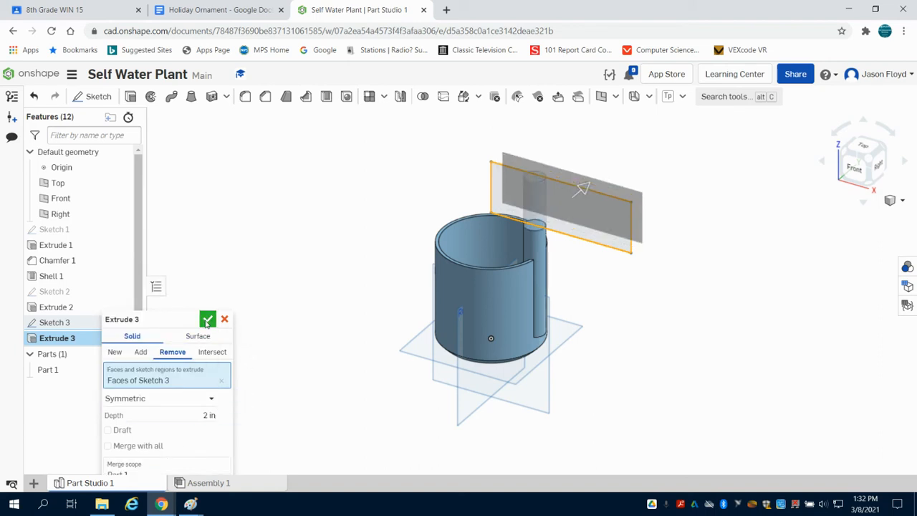
left_click(208, 318)
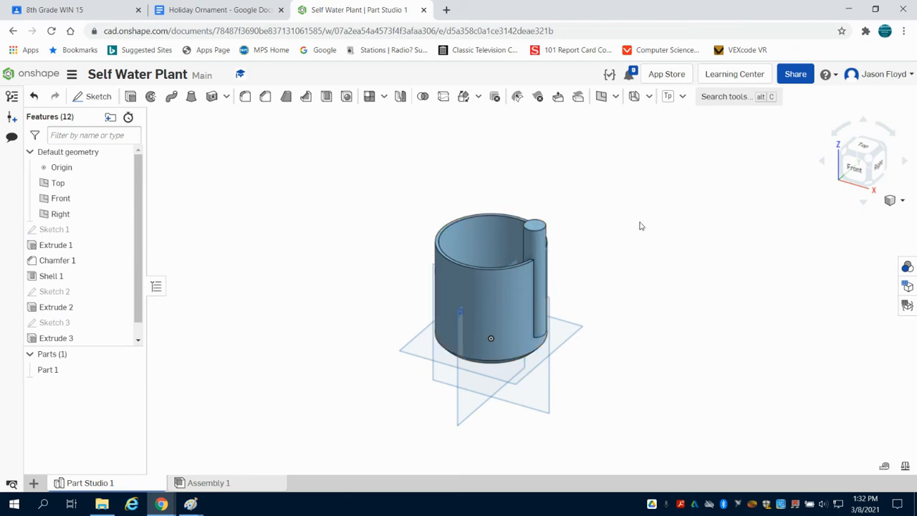
mouse_move(699, 235)
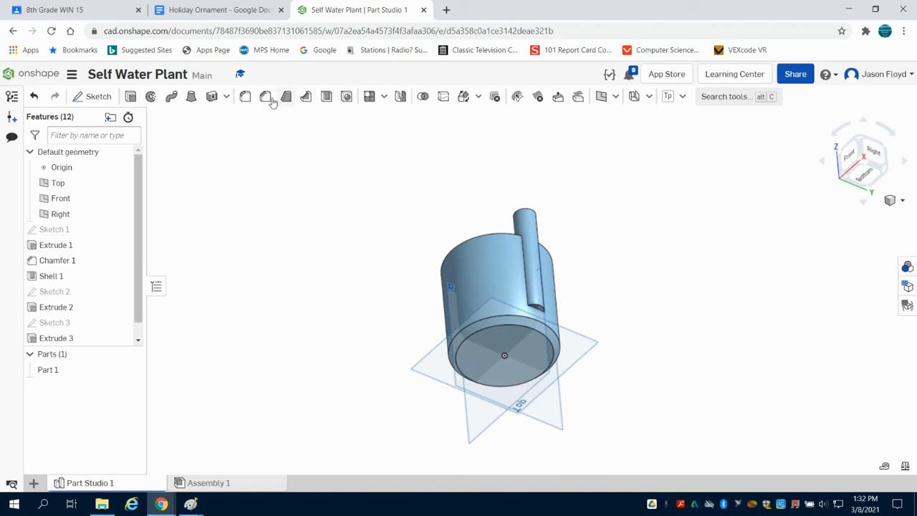
Chamfer the tube edge 0.2 in, then shell the tube 0.1 in thick leaving its top face open
left_click(267, 96)
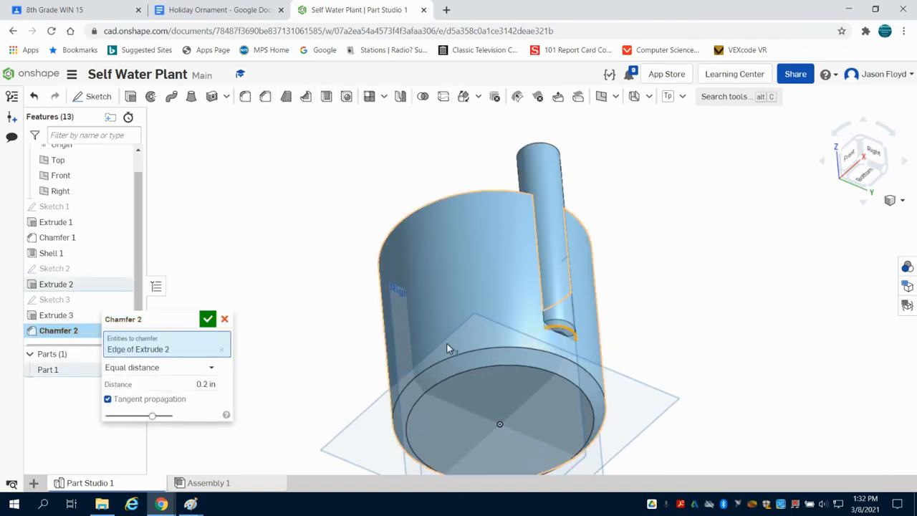
left_click(207, 318)
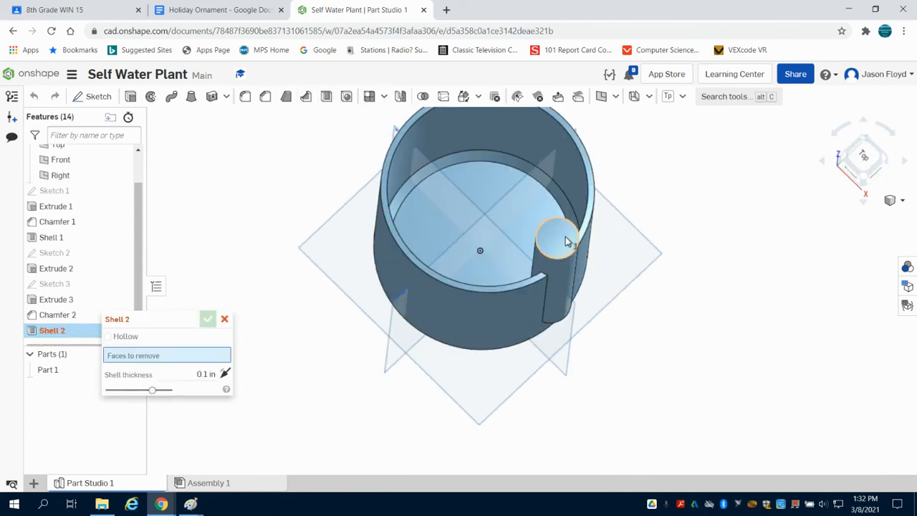
left_click(559, 241)
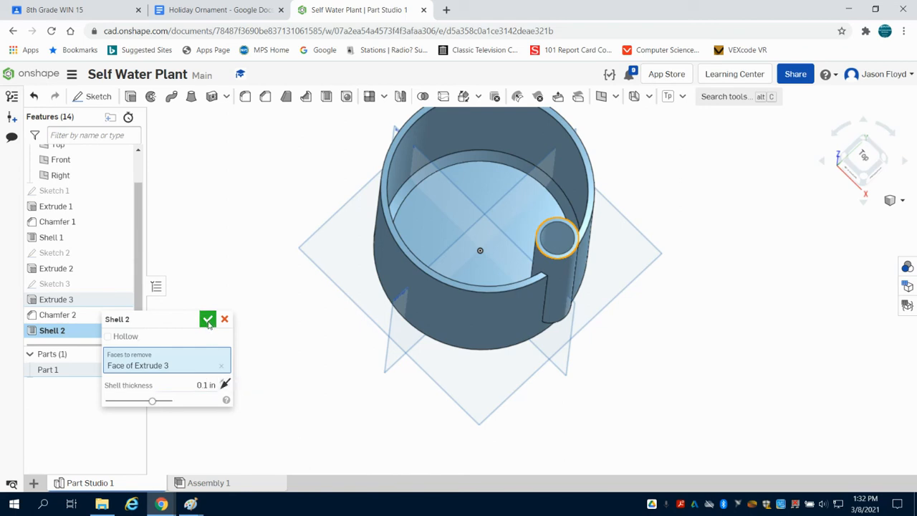
left_click(208, 318)
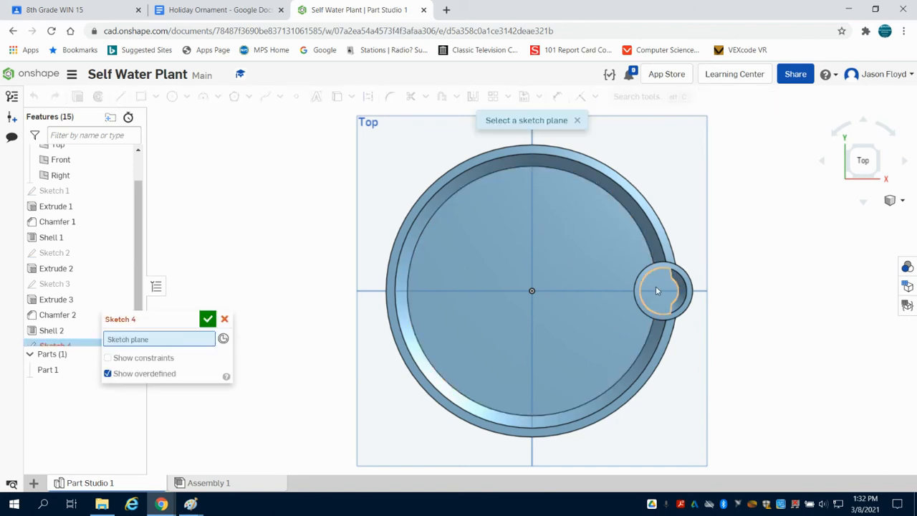
Begin a sketch on the hollow tube's top face and choose the Circle tool for the hole outline
left_click(656, 291)
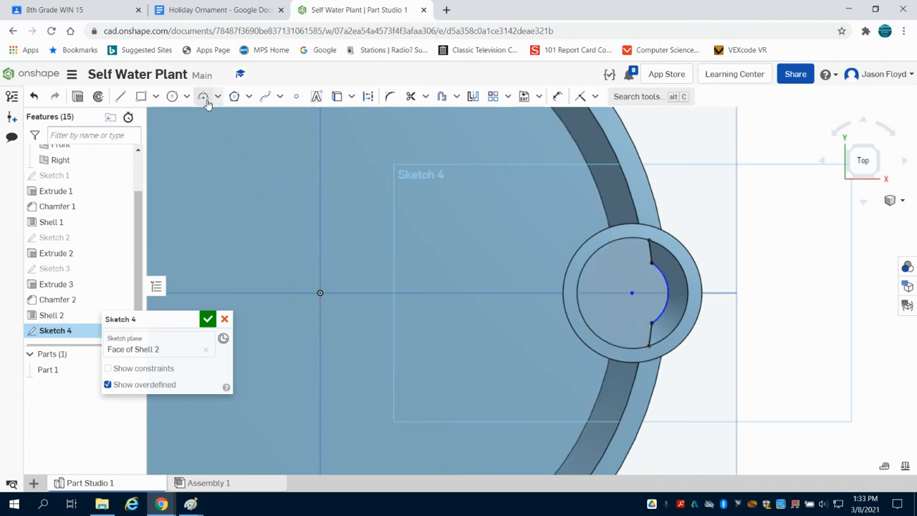
left_click(204, 96)
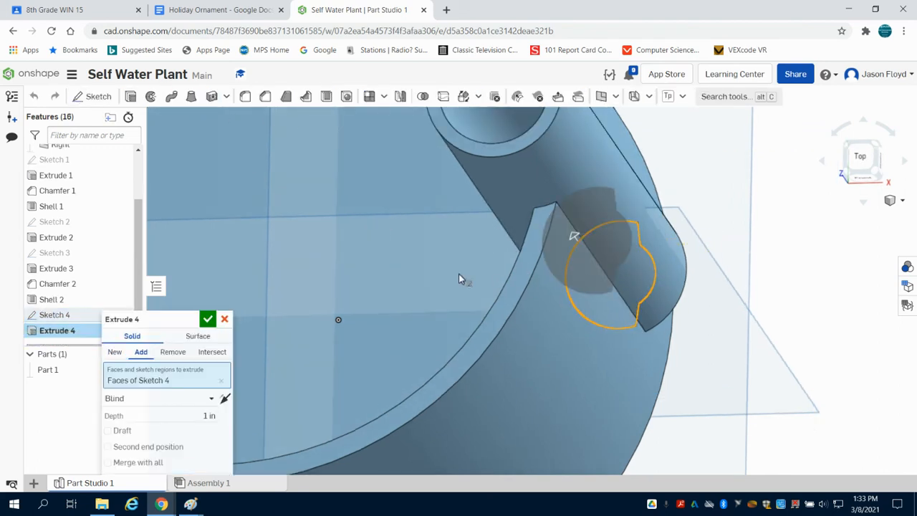
Make Sketch 4's extrusion a 0.1 in remove cut opening the tube into the pot, and accept it
left_click(171, 353)
type("0.1")
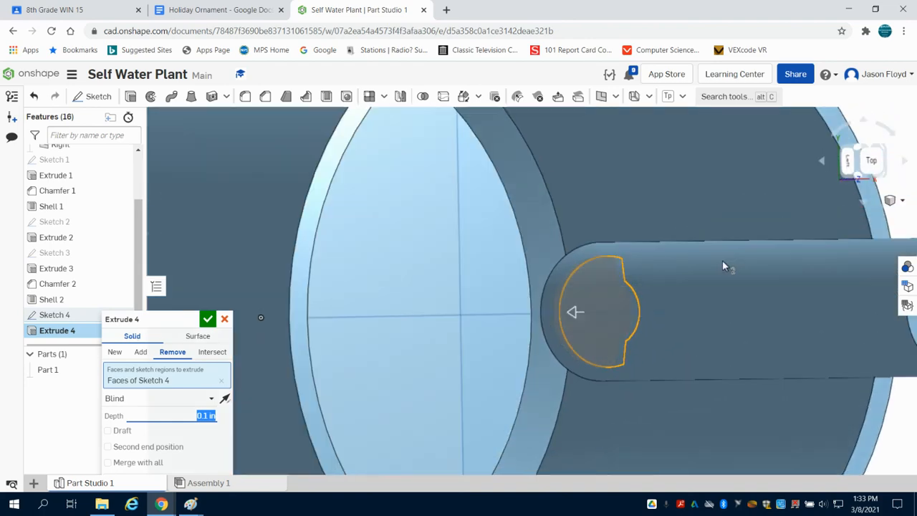
left_click_drag(724, 265, 379, 337)
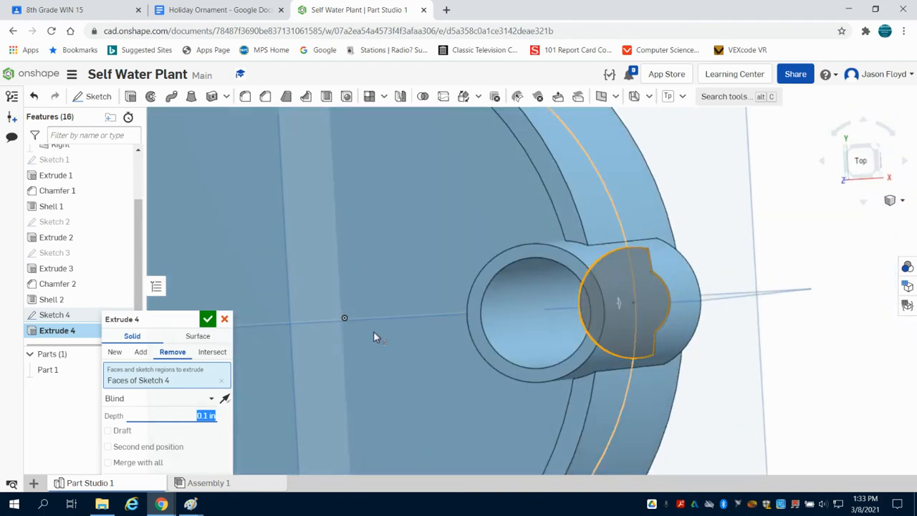
left_click(206, 318)
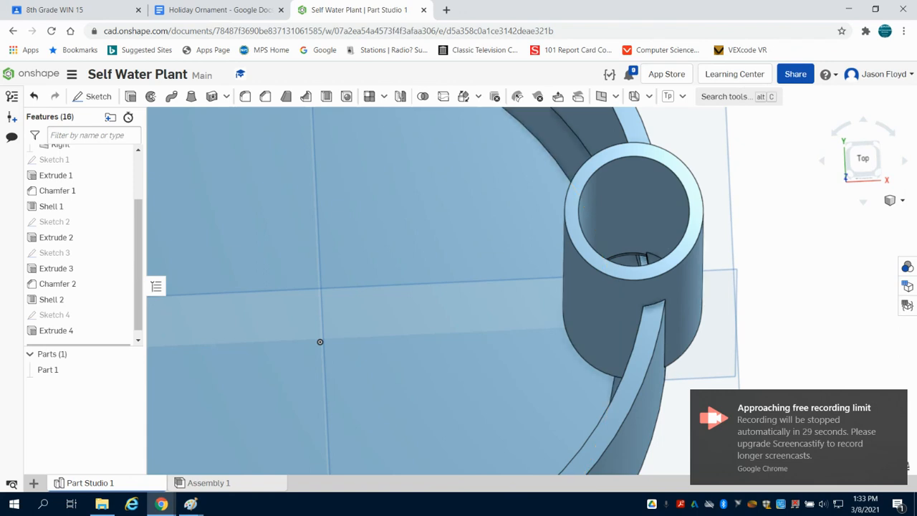
mouse_move(17, 378)
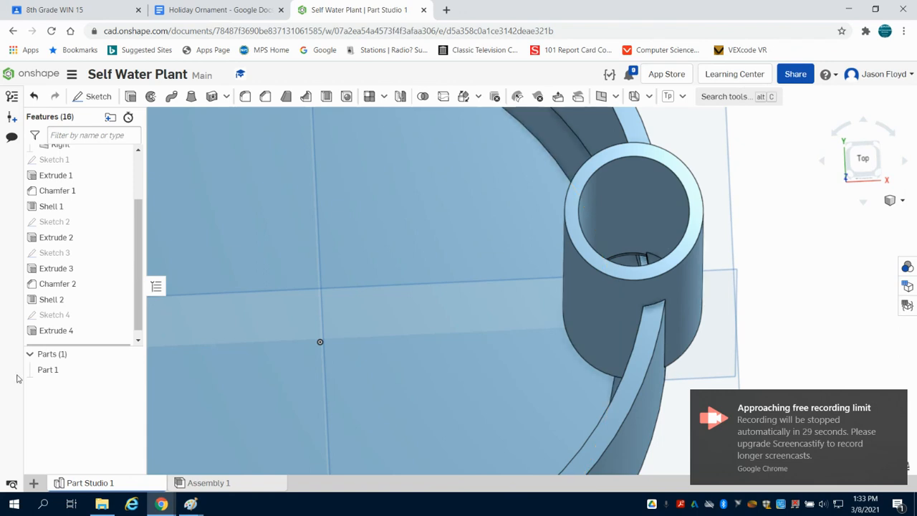